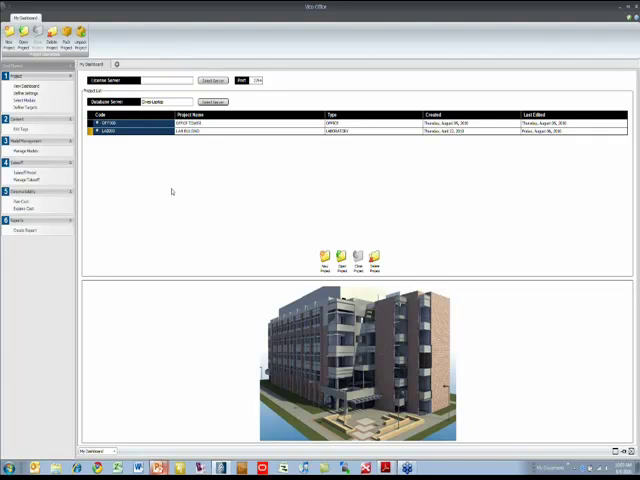
{"action": "mouse_move", "coordinate": [116, 154]}
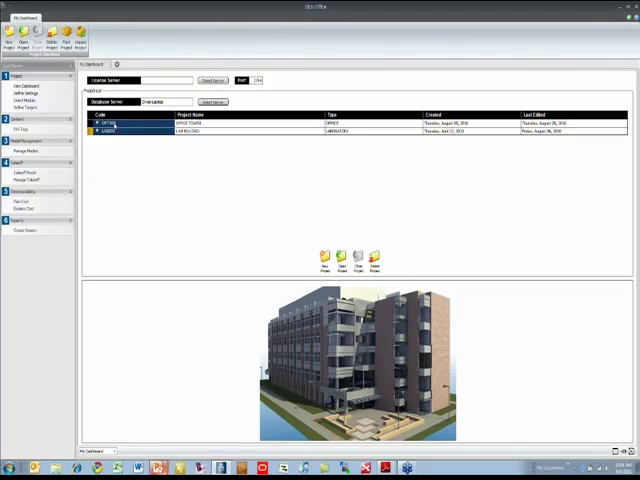
{"action": "mouse_move", "coordinate": [110, 120]}
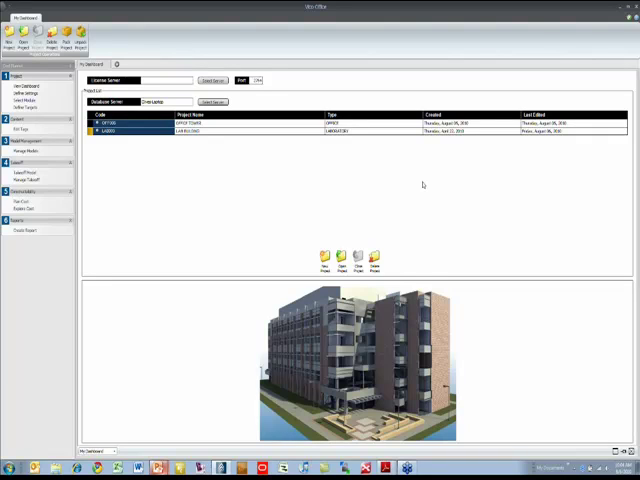
{"action": "mouse_move", "coordinate": [420, 182]}
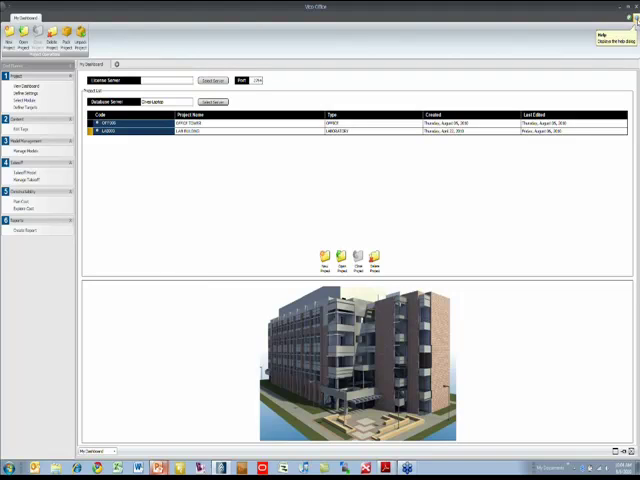
View the Vico Office Introduction topic from the Help menu.
{"action": "left_click", "coordinate": [598, 36]}
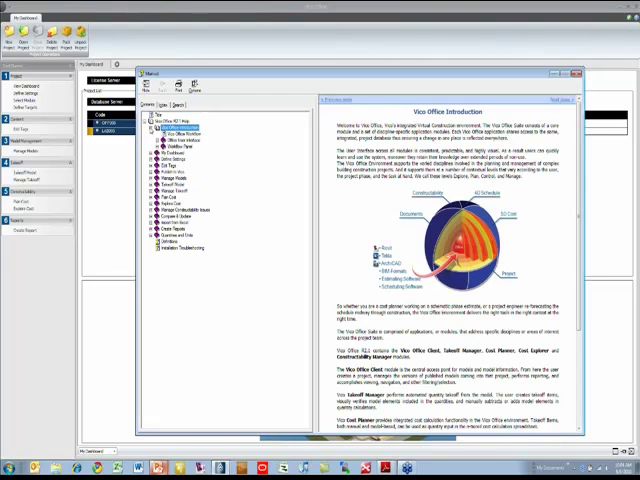
{"action": "left_click", "coordinate": [180, 148]}
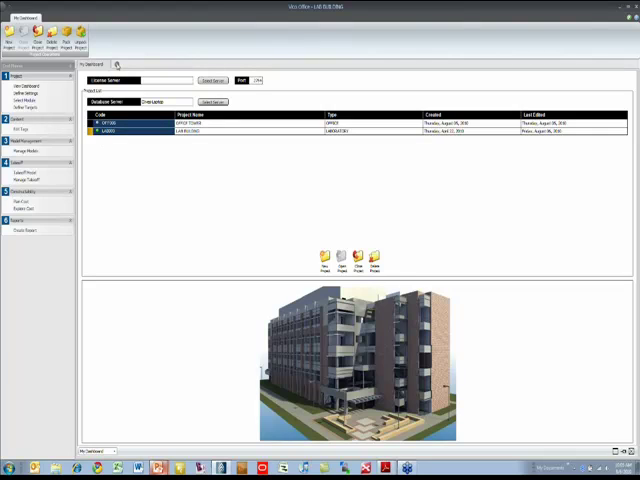
{"action": "mouse_move", "coordinate": [128, 216]}
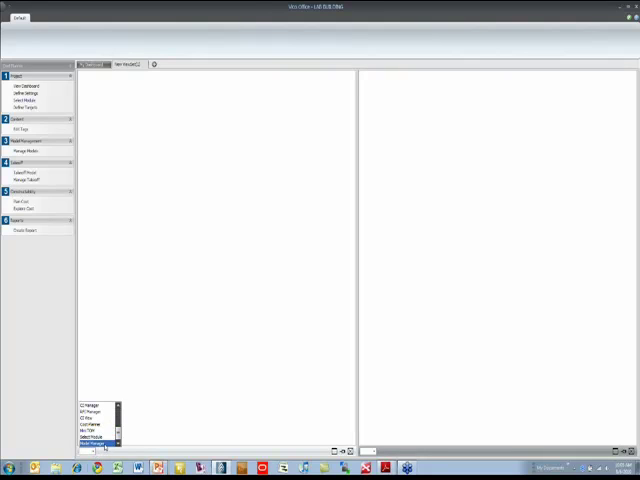
Choose the 3D View workspace to display the lab building model.
{"action": "left_click", "coordinate": [96, 442]}
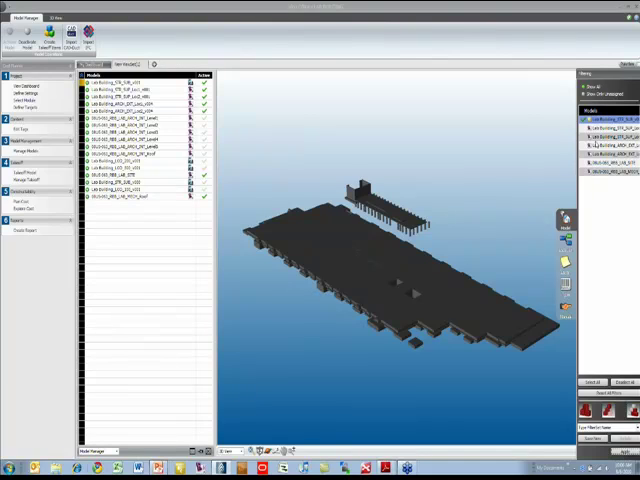
{"action": "left_click", "coordinate": [604, 128]}
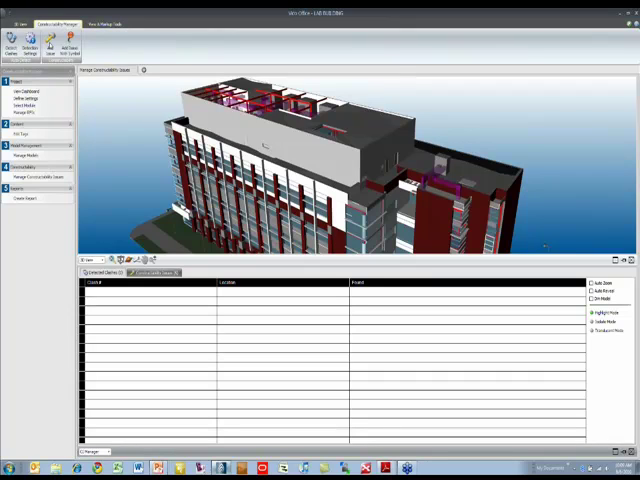
{"action": "left_click", "coordinate": [40, 48]}
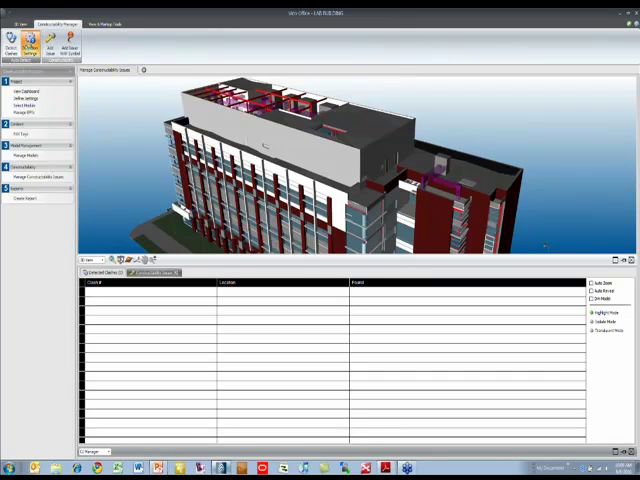
Run clash detection on the lab building from the Clash Detection Settings dialog.
{"action": "left_click", "coordinate": [36, 44]}
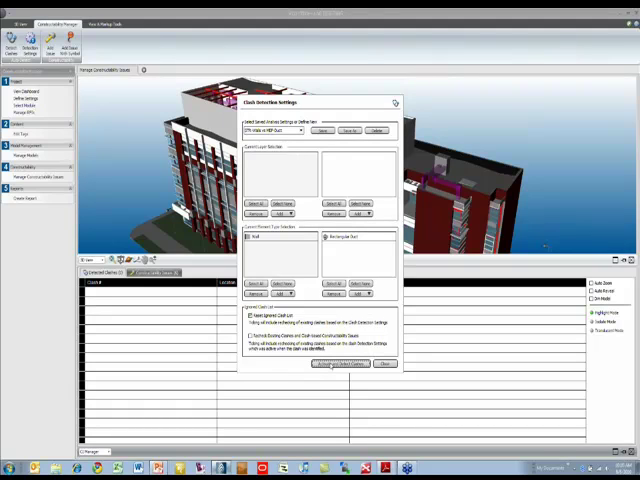
{"action": "left_click", "coordinate": [344, 364]}
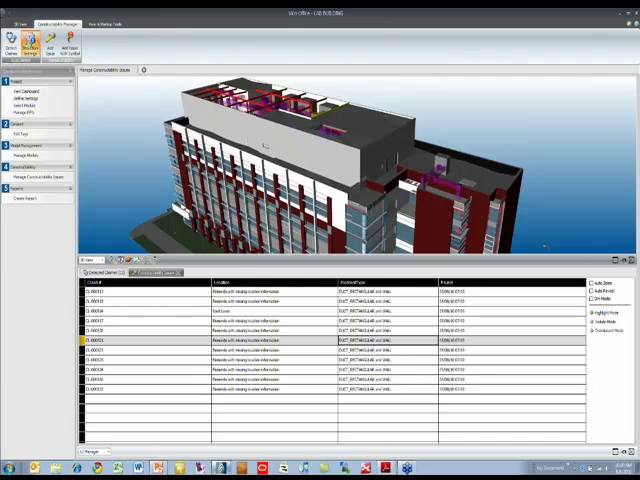
Bring the Clash Detection Settings dialog back up over the clash list.
{"action": "left_click", "coordinate": [20, 40]}
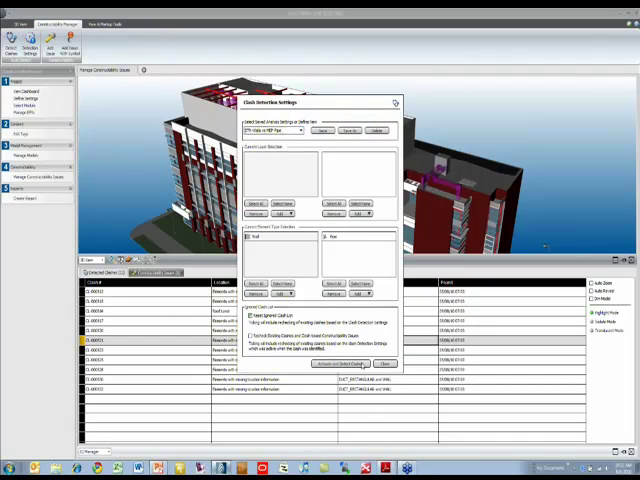
Run clash detection again so a longer list of clashes fills the table.
{"action": "left_click", "coordinate": [338, 364]}
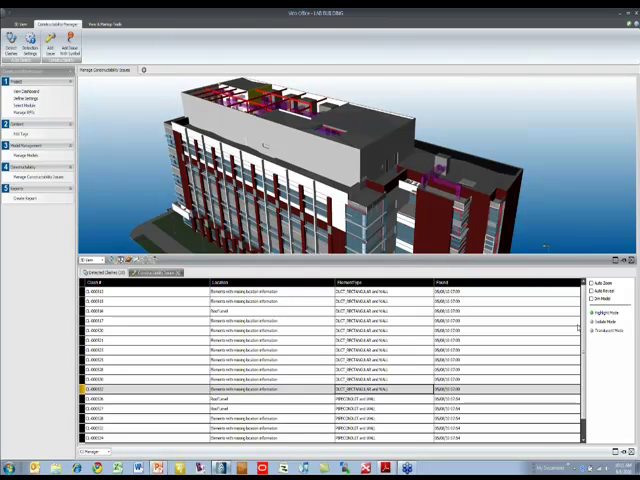
{"action": "mouse_move", "coordinate": [572, 328]}
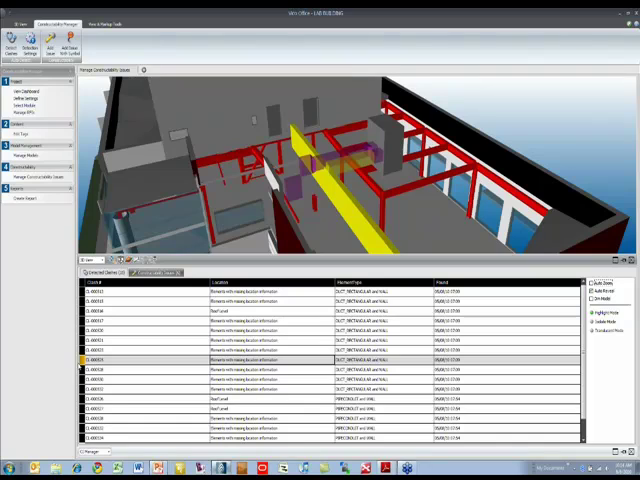
Navigate the 3D view to show another clash location inside the building.
{"action": "right_click", "coordinate": [104, 358]}
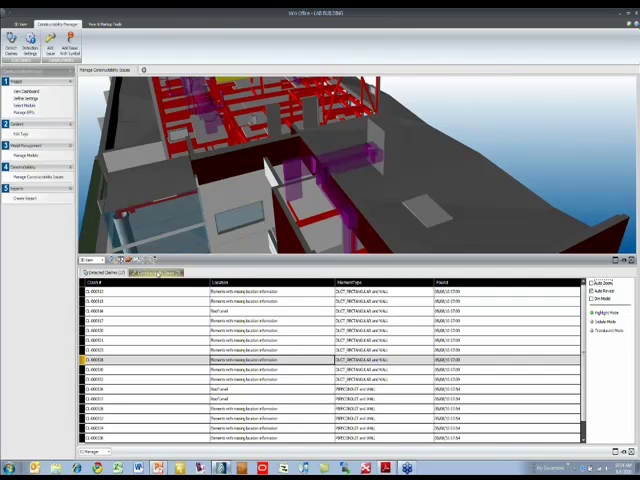
{"action": "left_click", "coordinate": [164, 272]}
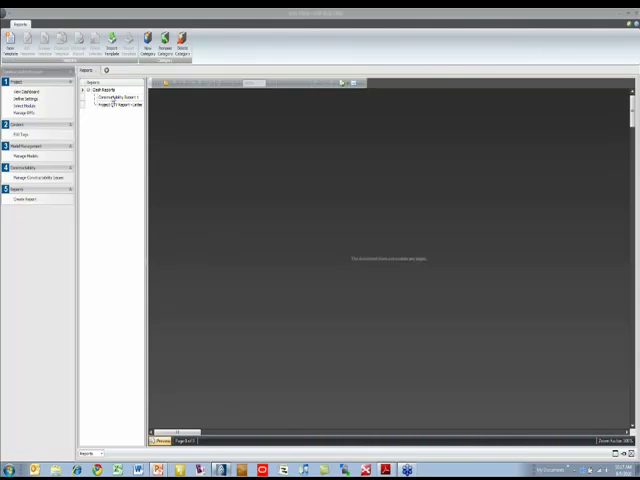
{"action": "right_click", "coordinate": [104, 96]}
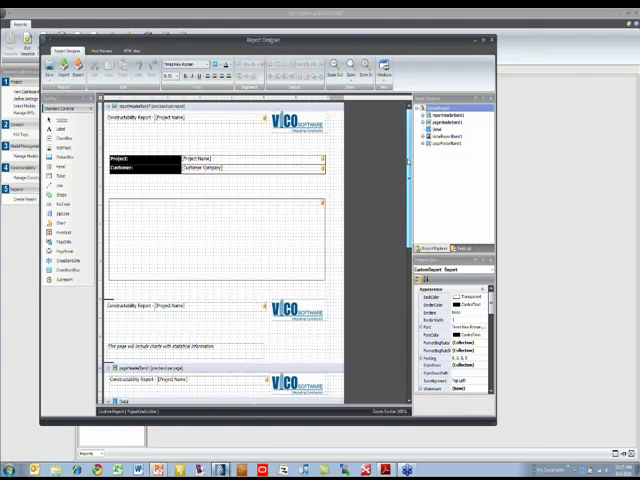
Scroll the Constructability Report template down in the Report Designer.
{"action": "scroll", "scroll_direction": "down", "scroll_amount": 3}
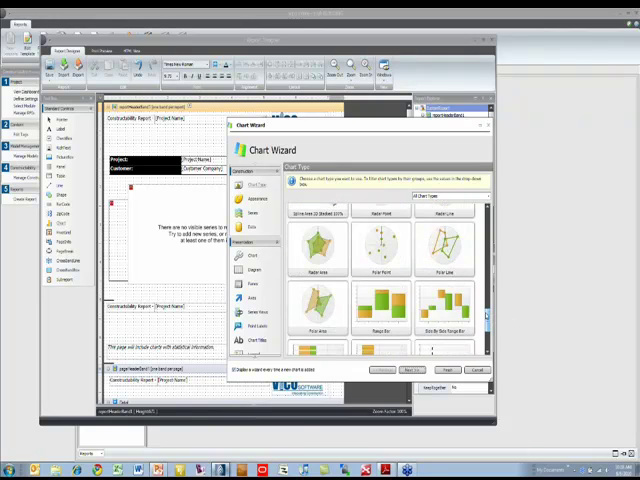
Scroll the chart type list in the Chart Wizard.
{"action": "scroll", "scroll_direction": "down", "scroll_amount": 3}
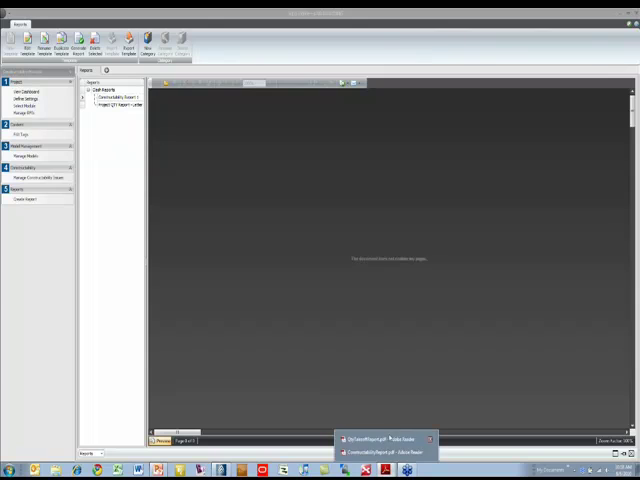
Bring the generated Constructability Report PDF forward and scroll through its pages.
{"action": "left_click", "coordinate": [382, 452]}
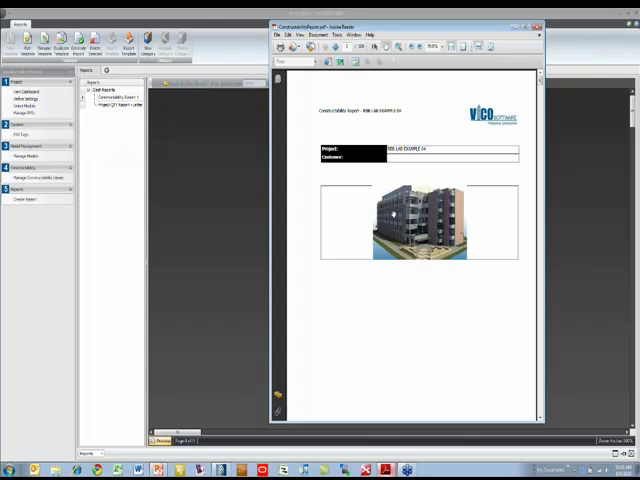
{"action": "scroll", "scroll_direction": "down", "scroll_amount": 3}
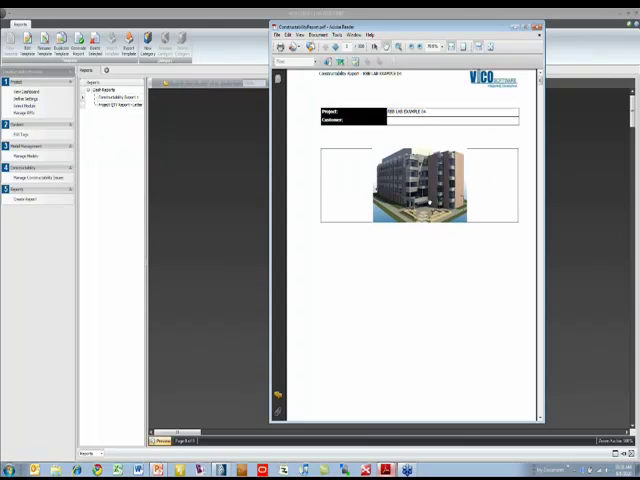
{"action": "scroll", "scroll_direction": "down", "scroll_amount": 3}
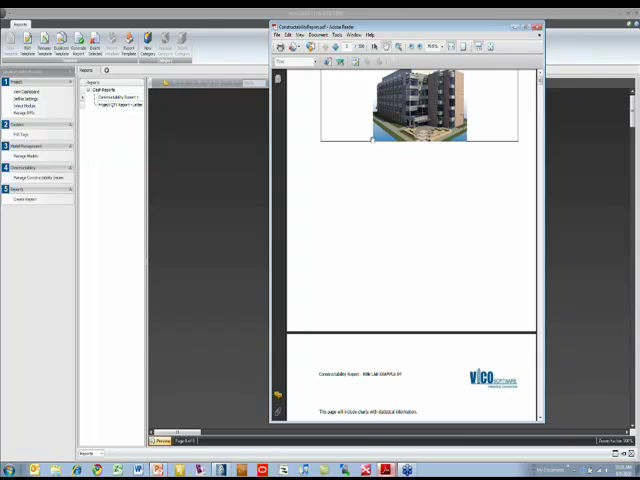